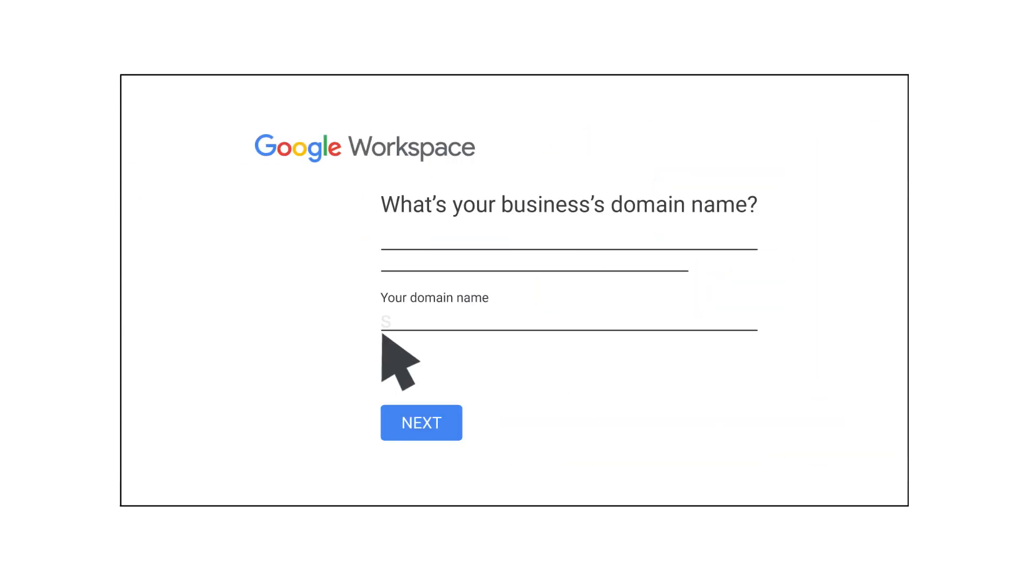
Step: Enter solarmora.com as the domain and continue, triggering the 'domain already in use' error
click(421, 422)
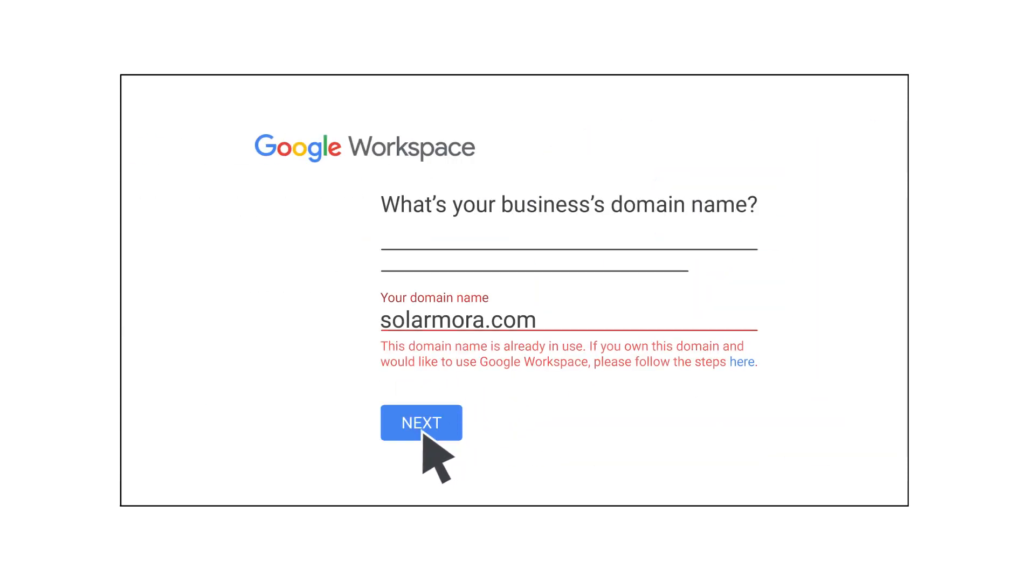
click(420, 422)
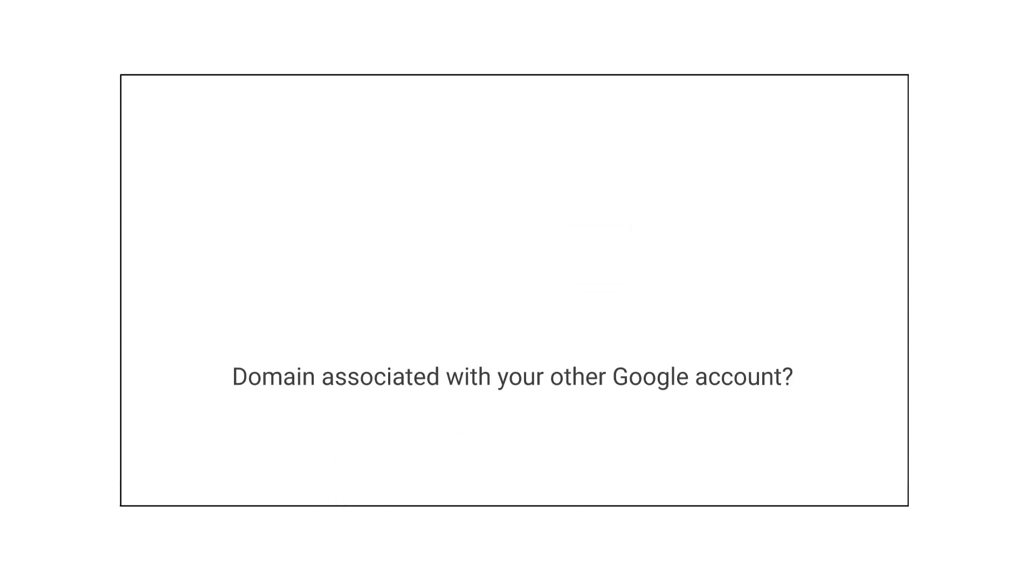